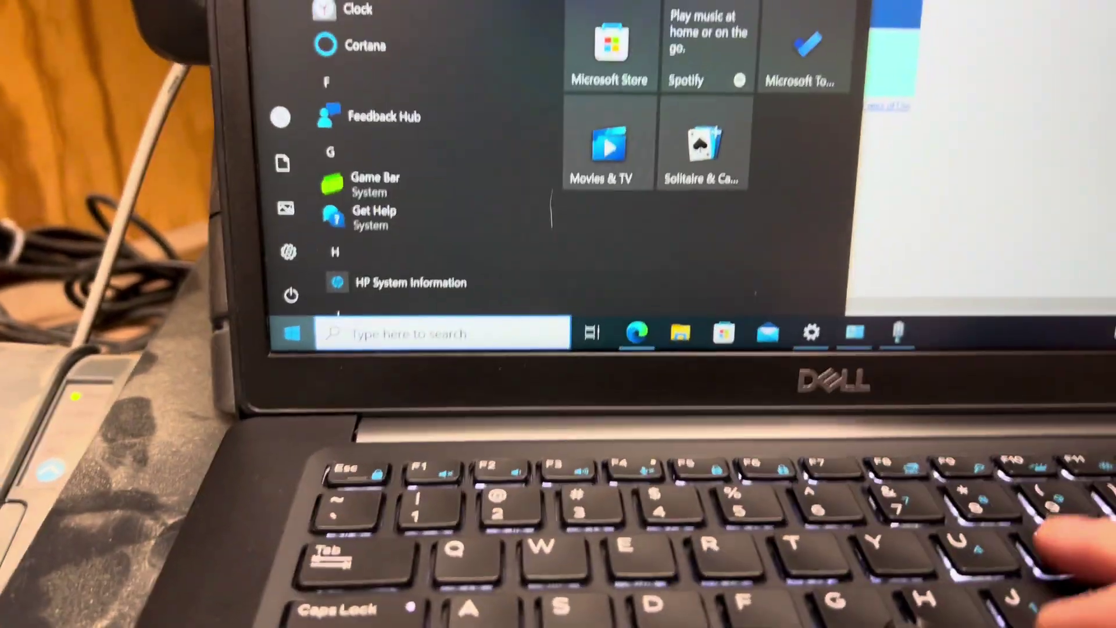
- Bring up Internet Options from a Start search for 'INTER' and show the Security zone settings
type("INTER")
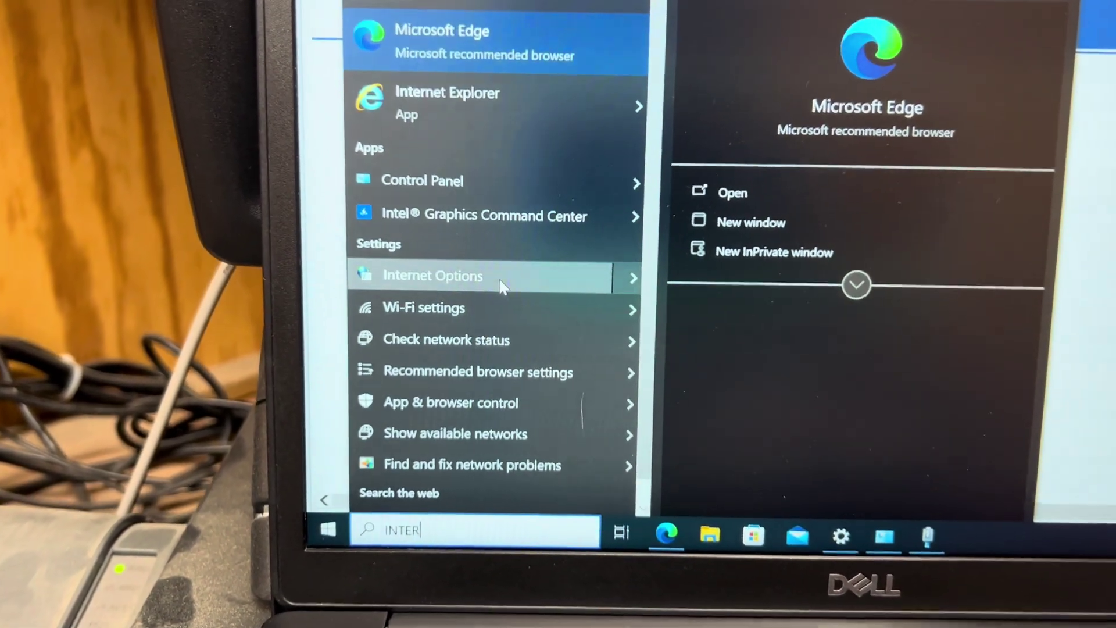
left_click(433, 276)
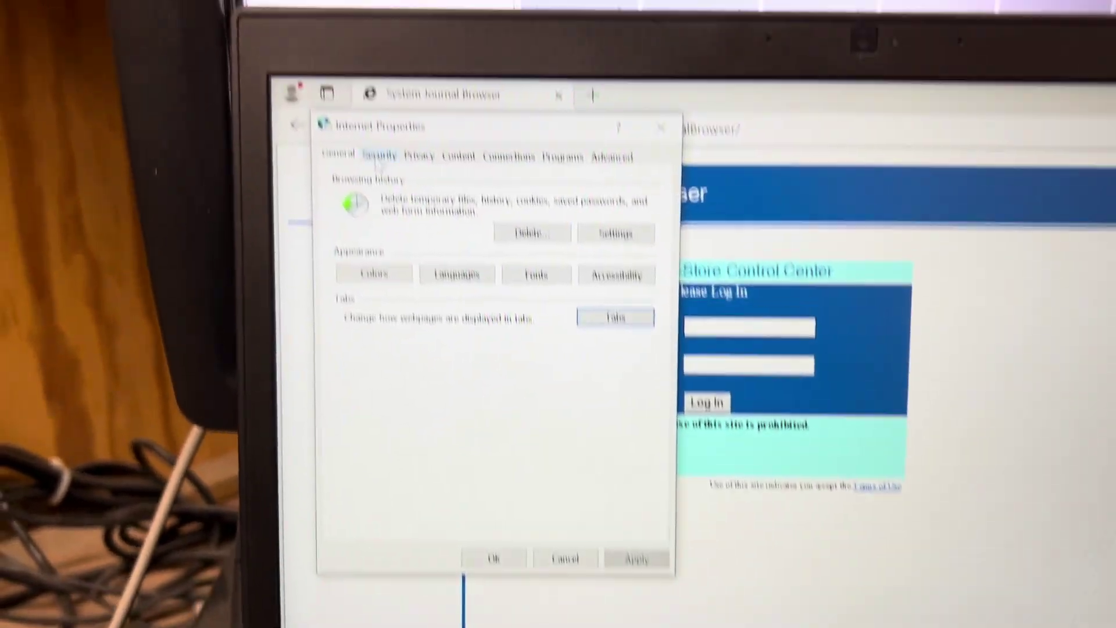
left_click(379, 156)
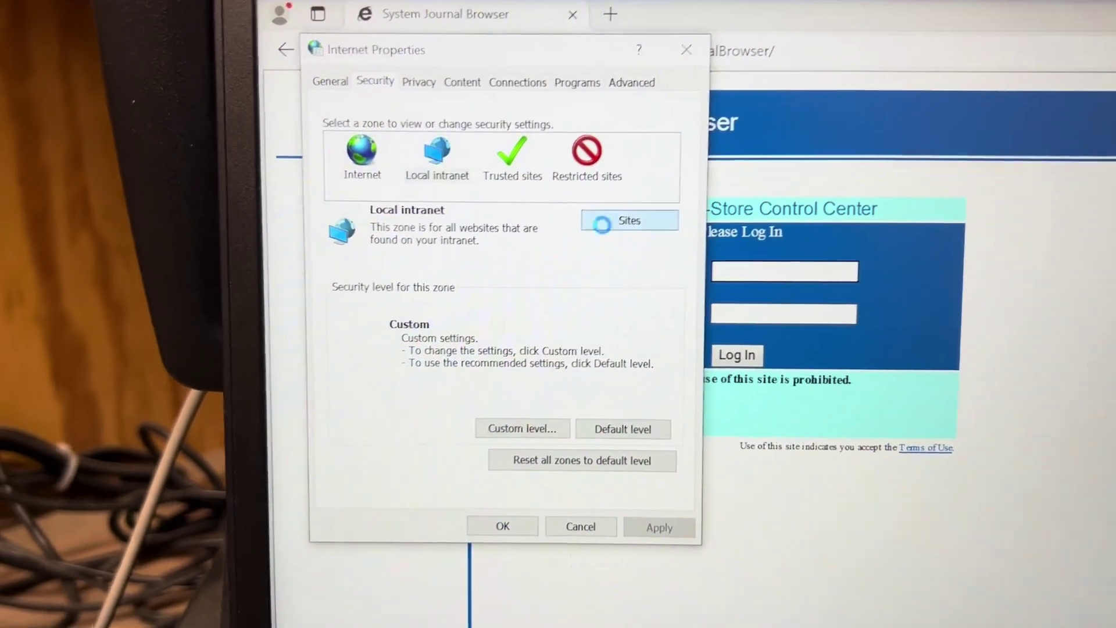
- Confirm 192.168.31.11 appears in the Local intranet website list, then close the zone dialogs
left_click(629, 221)
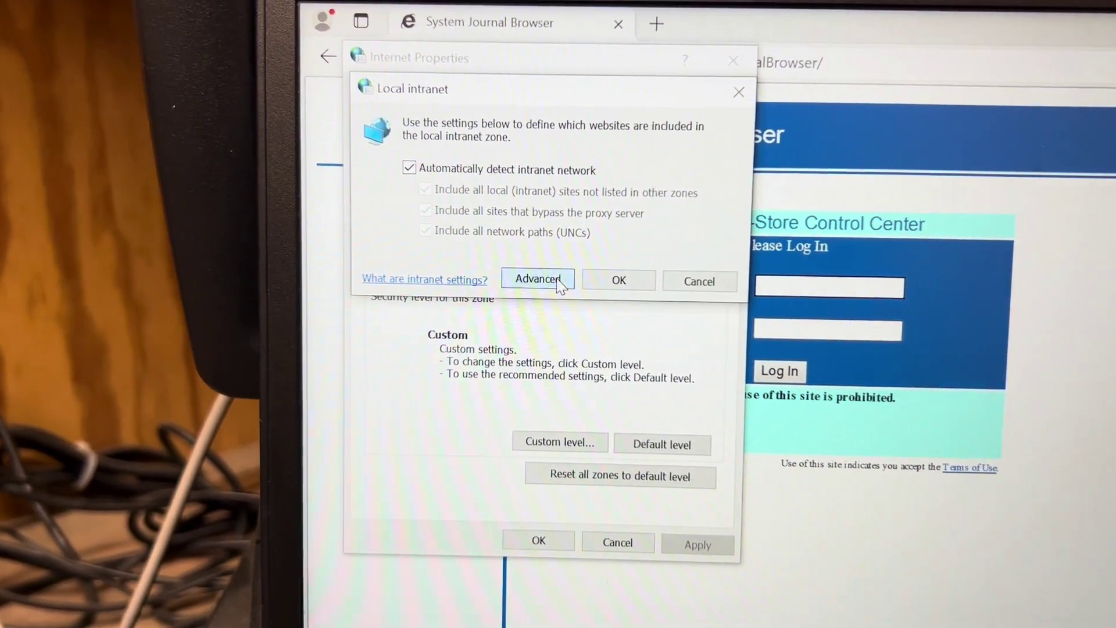
left_click(537, 279)
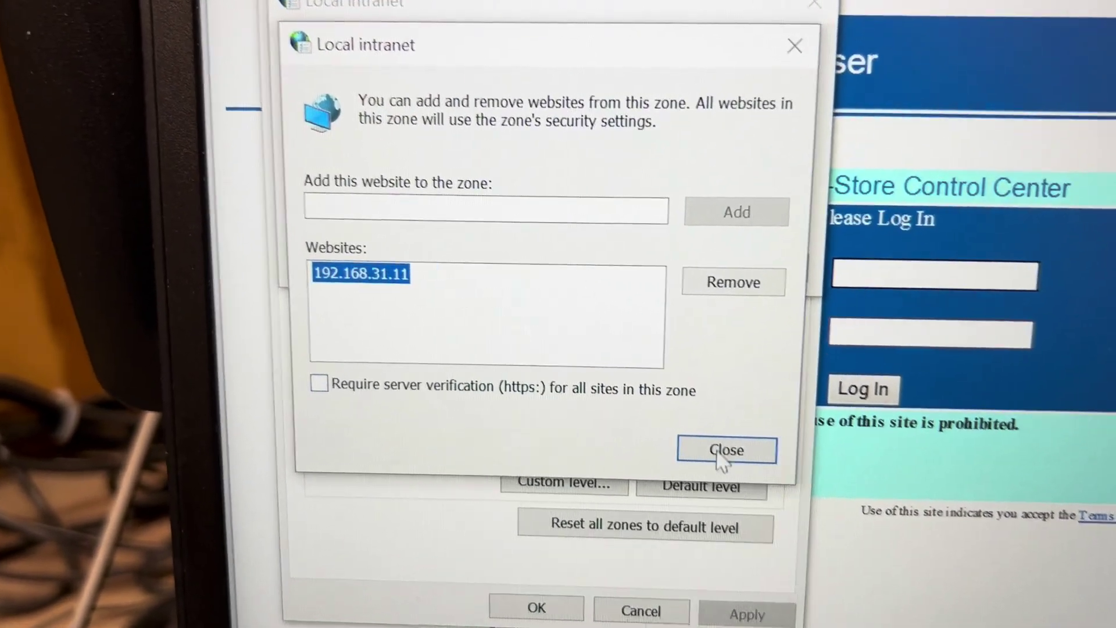
left_click(725, 450)
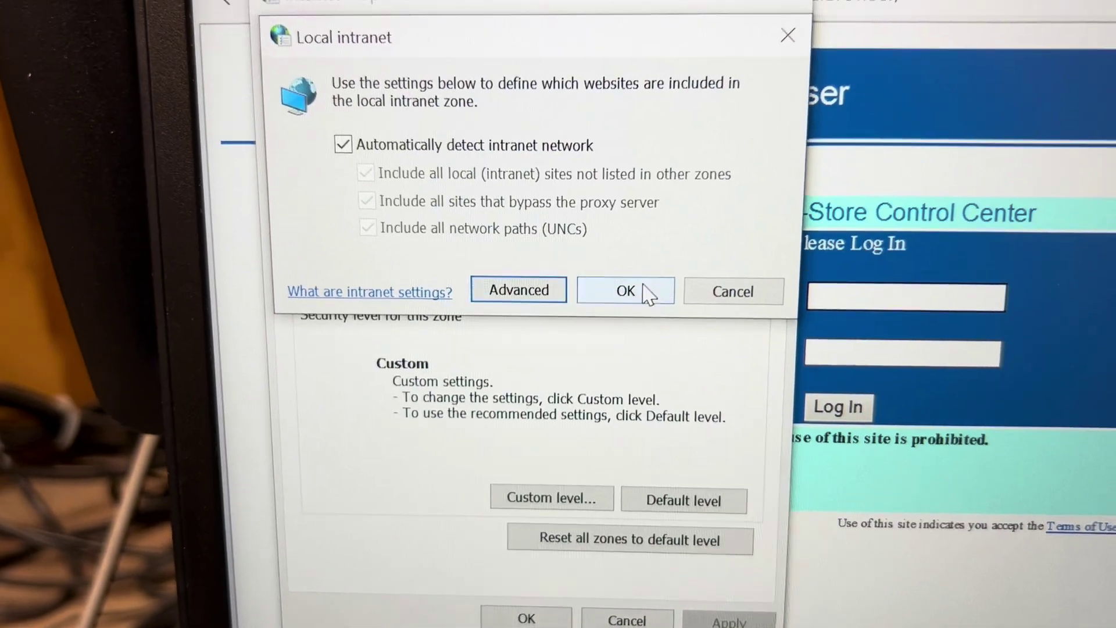
left_click(624, 290)
type("MANAGER")
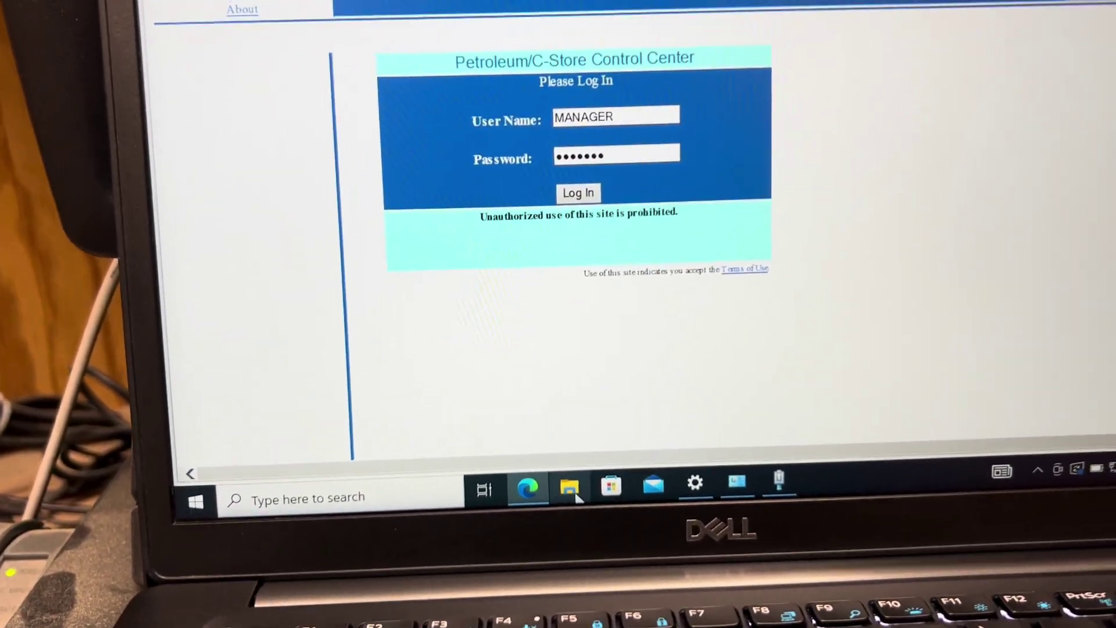
left_click(569, 490)
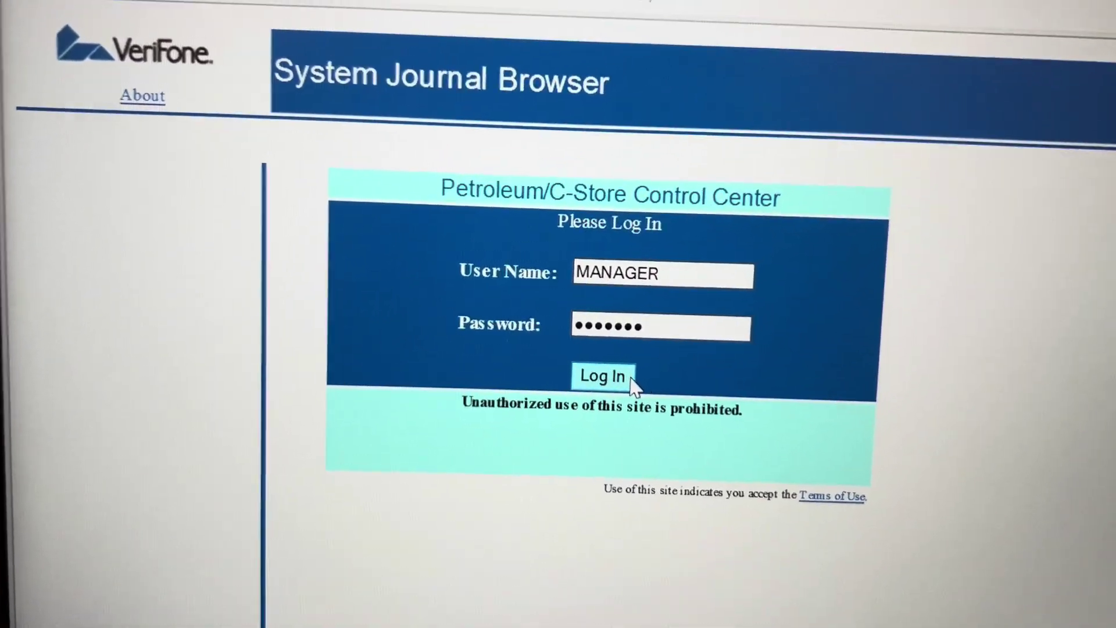
- Log in as MANAGER and load the 2024-03-08 Shift-334 journal with its fuel sale transactions
left_click(602, 376)
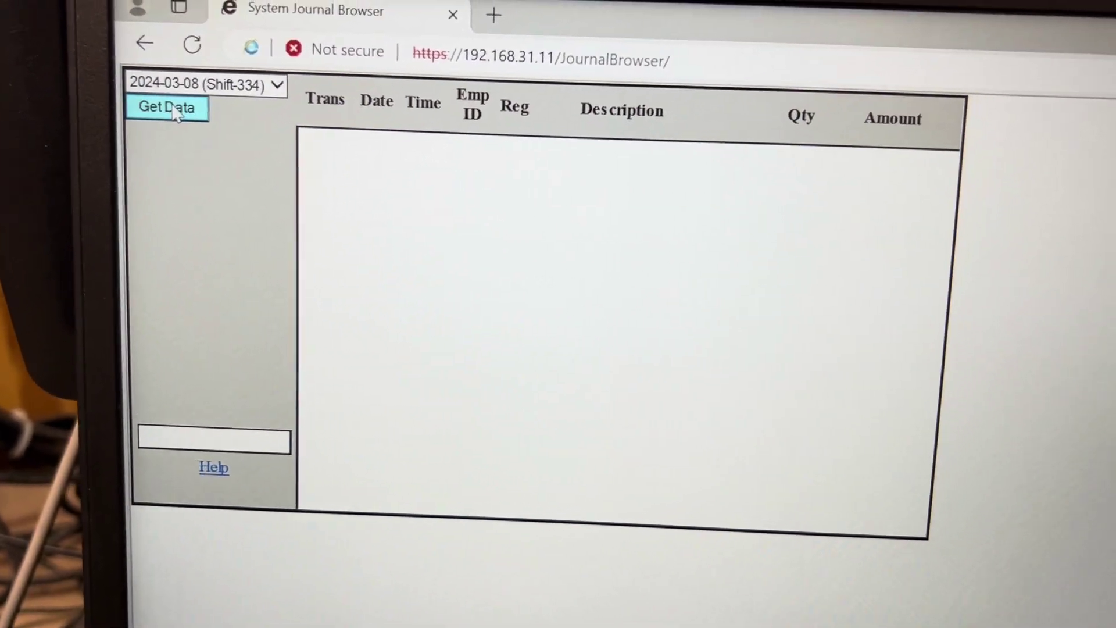
left_click(168, 107)
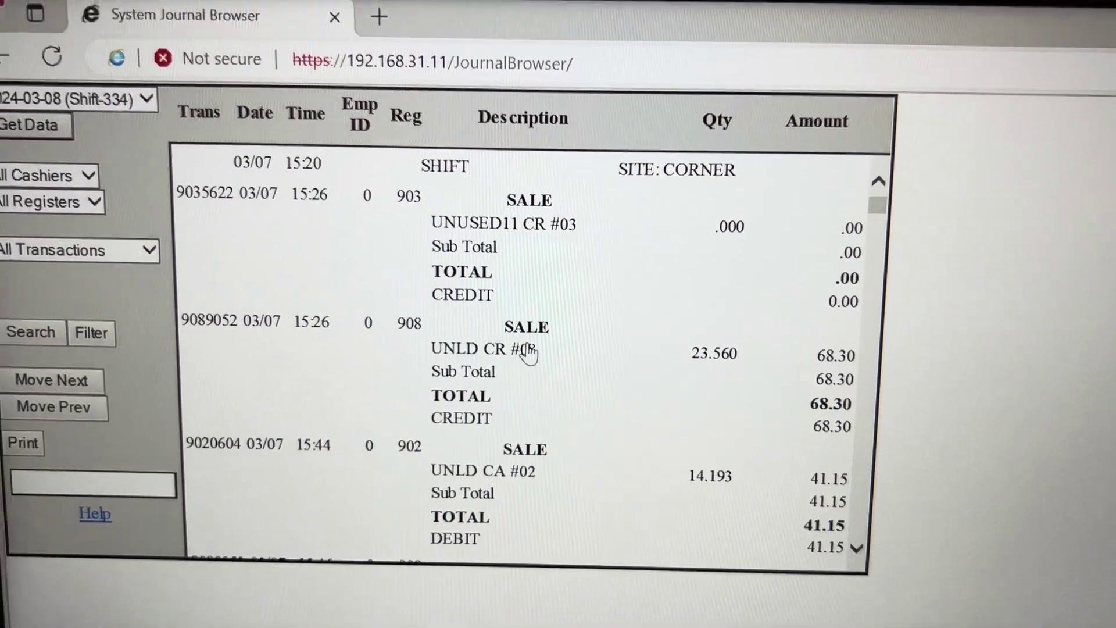
scroll("down", 3)
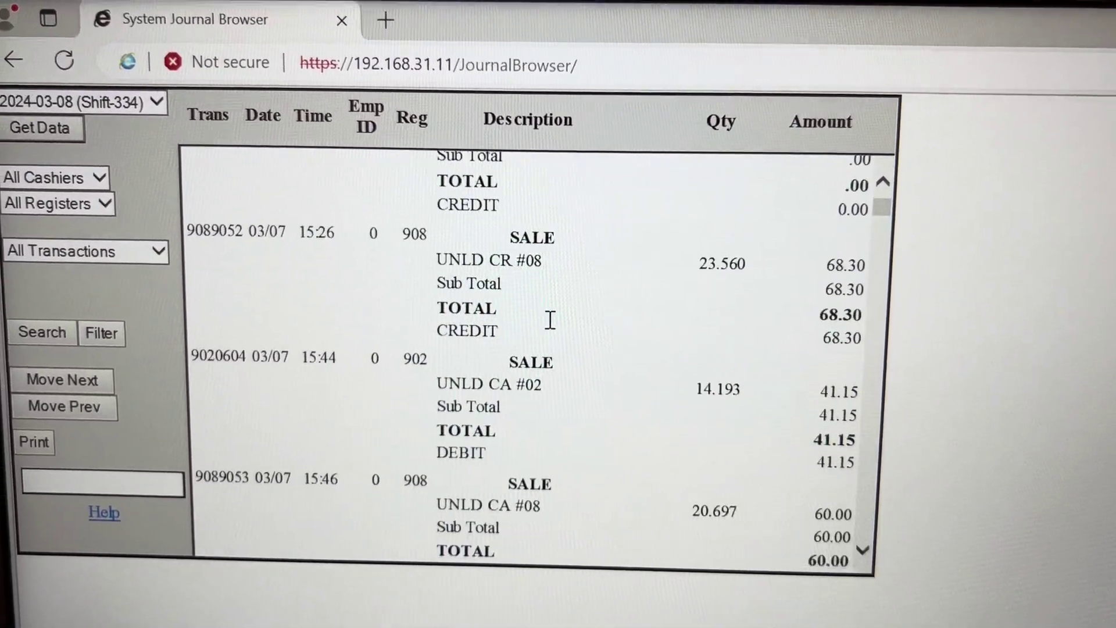